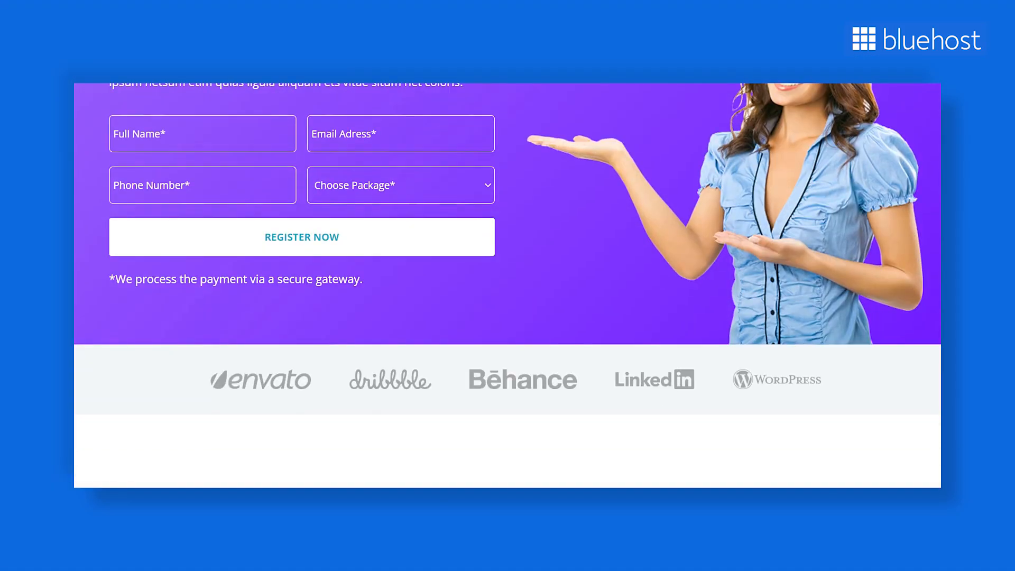
# Step: Start a new page and insert a full-page layout from the Wonder Blocks Templates library
pyautogui.scroll(-3)
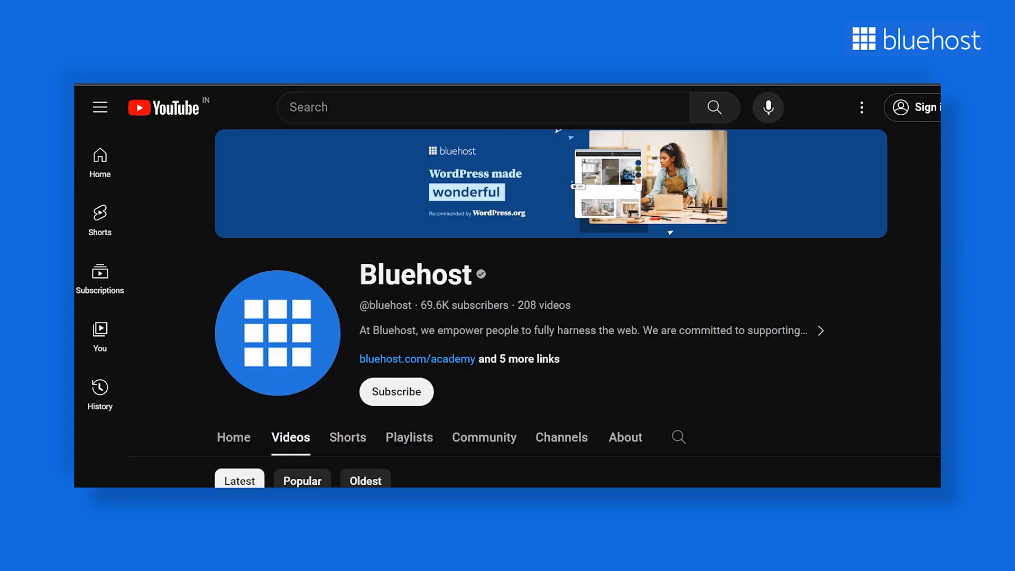
pyautogui.scroll(-3)
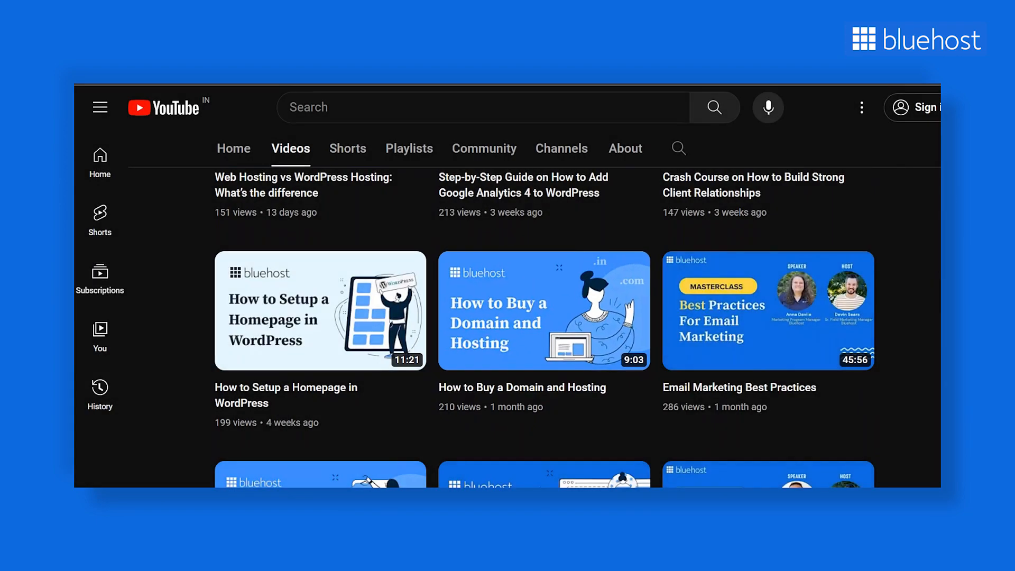
pyautogui.scroll(-3)
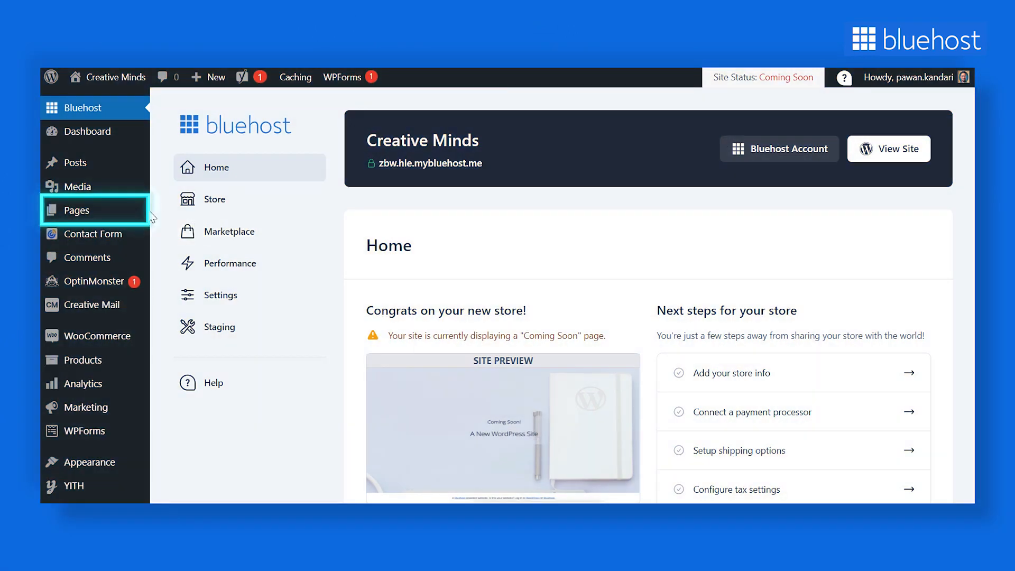
pyautogui.moveTo(74, 209)
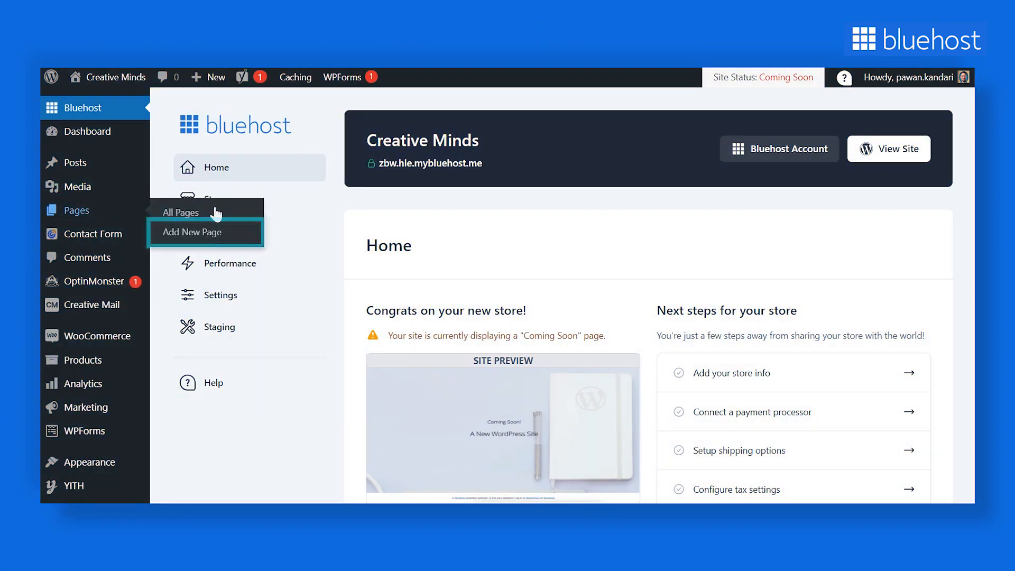
pyautogui.click(193, 232)
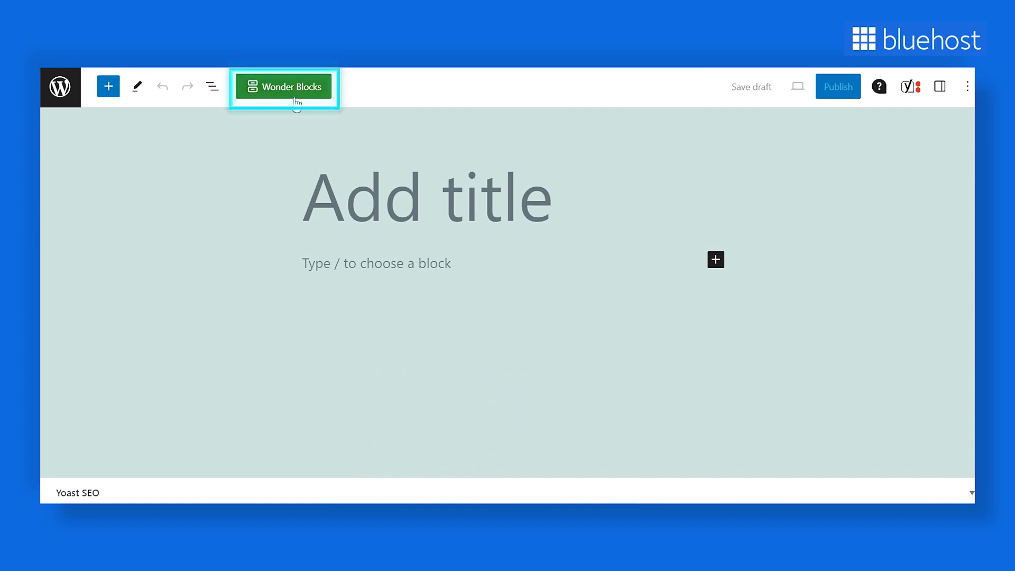
pyautogui.click(283, 85)
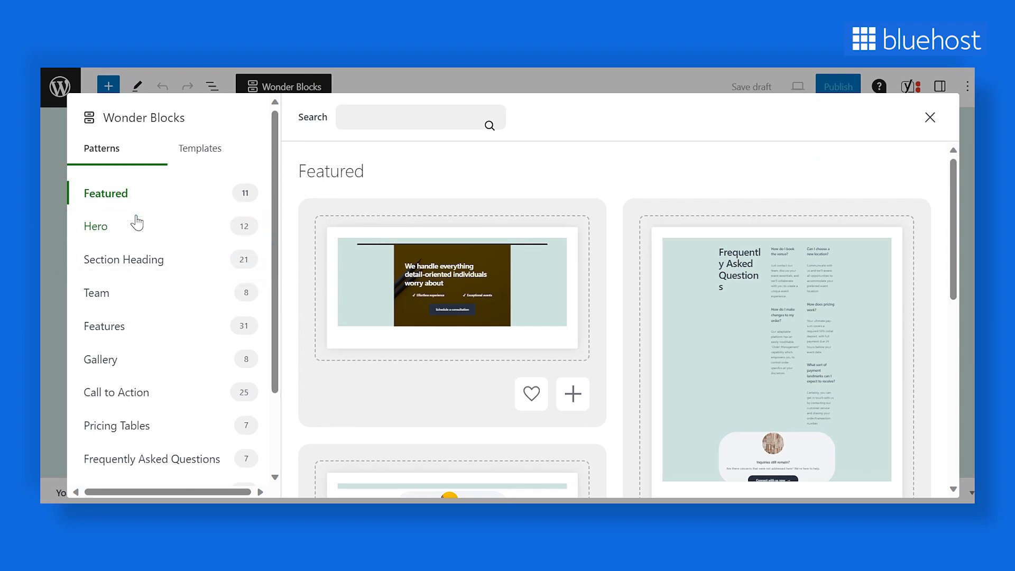
pyautogui.click(200, 148)
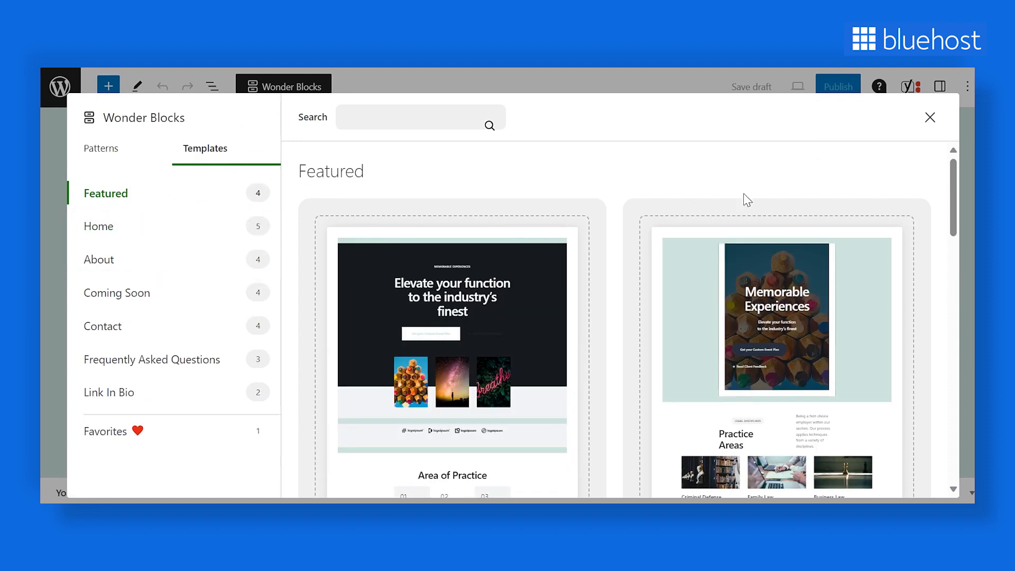
pyautogui.scroll(-3)
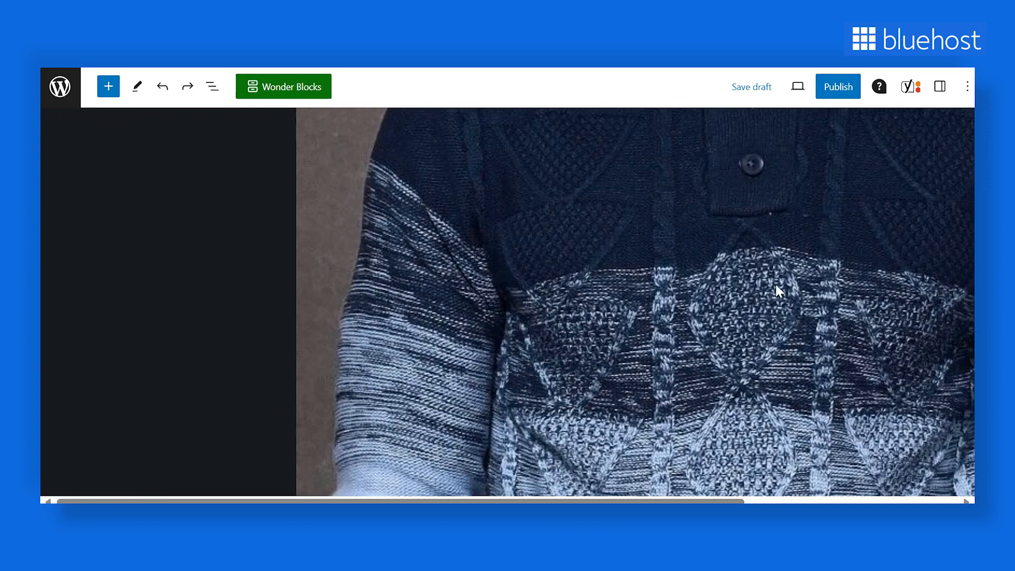
# Step: Browse Call to Action, Pricing Tables and Testimonials patterns and add a testimonials pattern
pyautogui.click(284, 85)
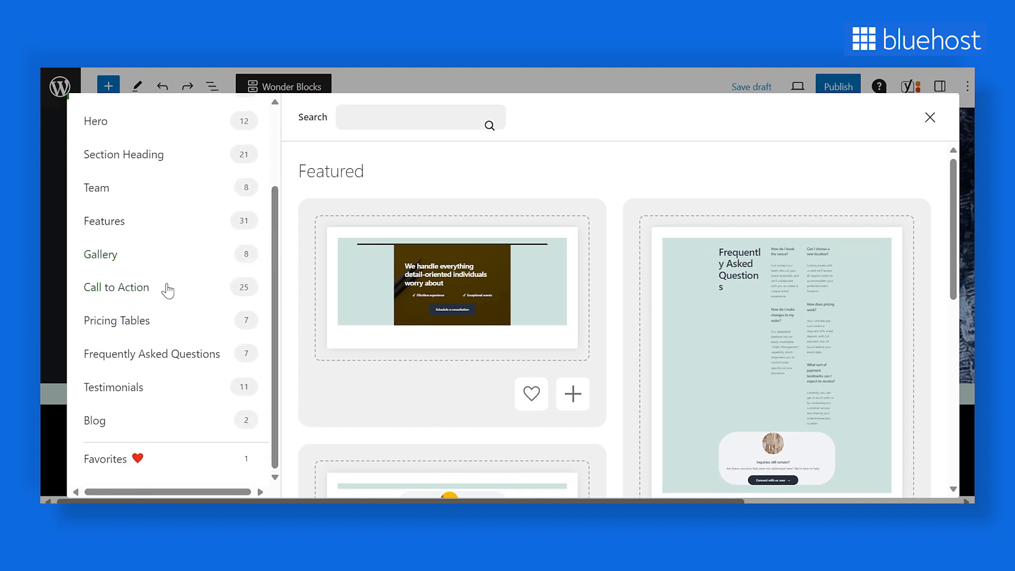
pyautogui.click(117, 287)
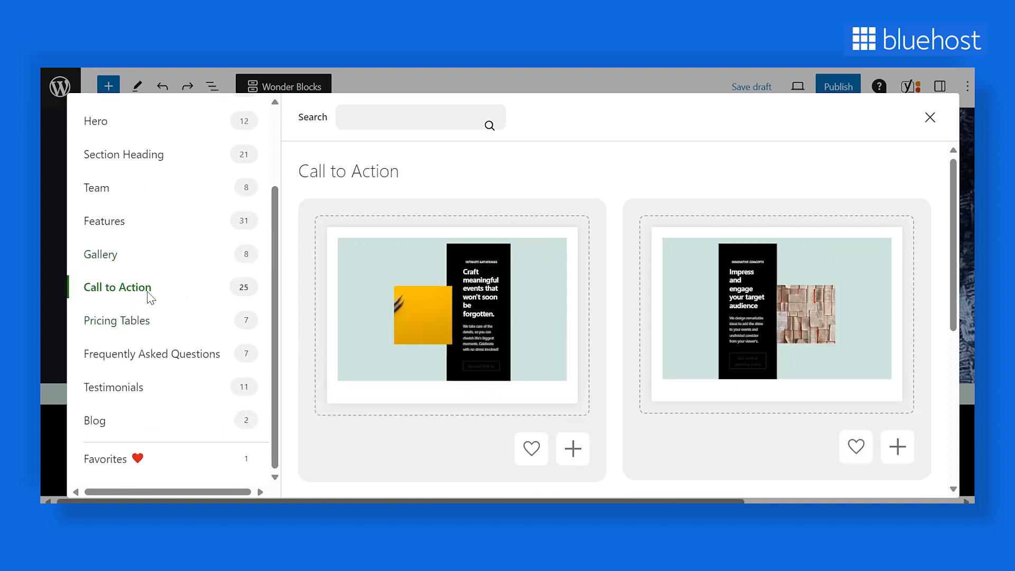
pyautogui.click(118, 321)
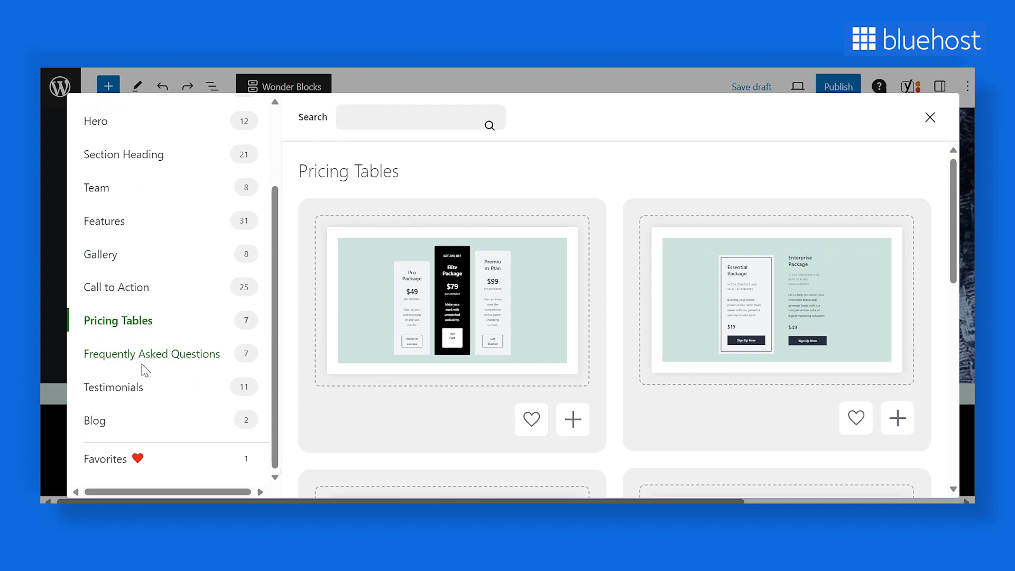
pyautogui.click(114, 387)
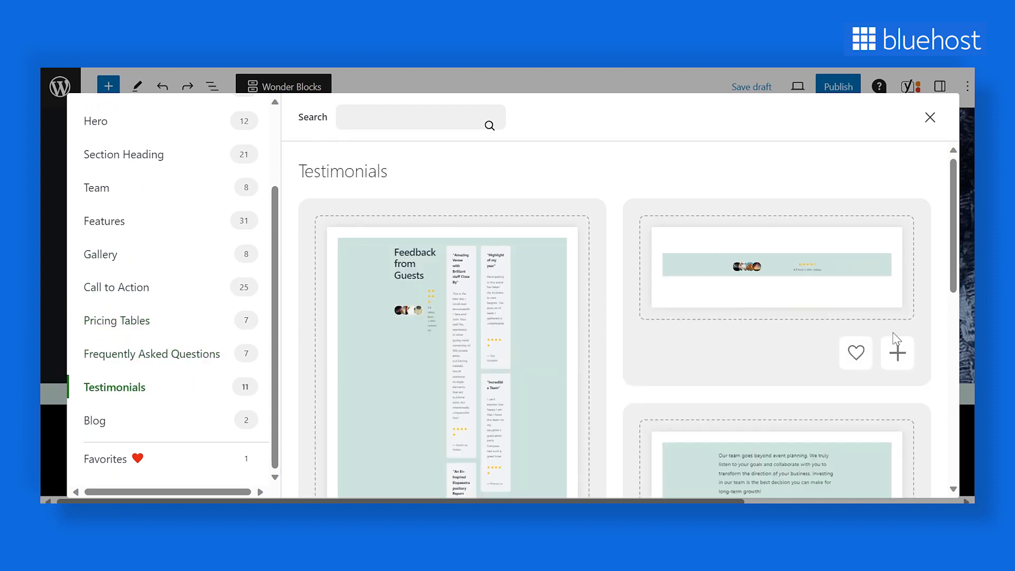
pyautogui.click(898, 352)
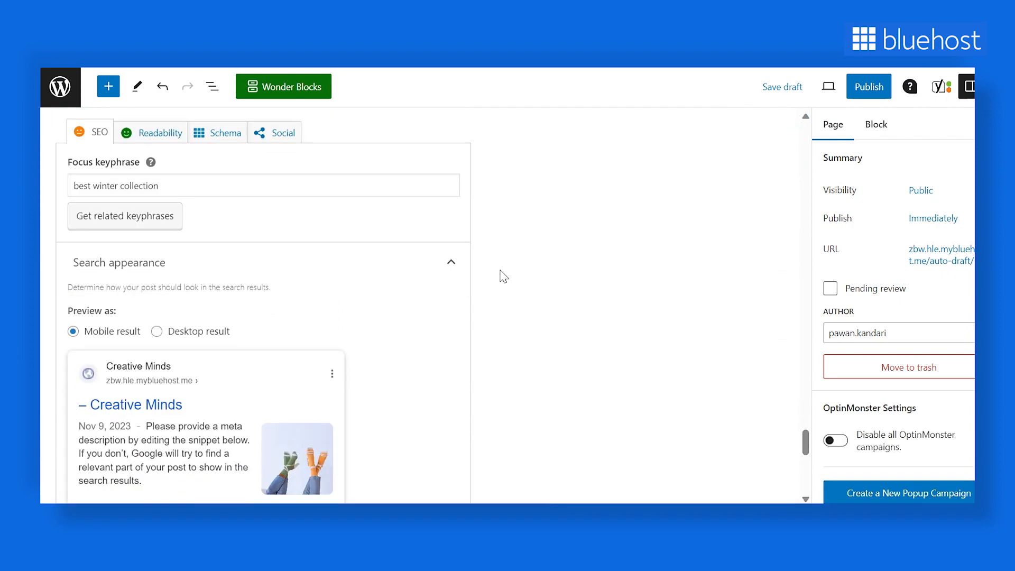
# Step: Save the page draft with its 'best winter collection' Yoast SEO title, slug and meta description
pyautogui.scroll(-3)
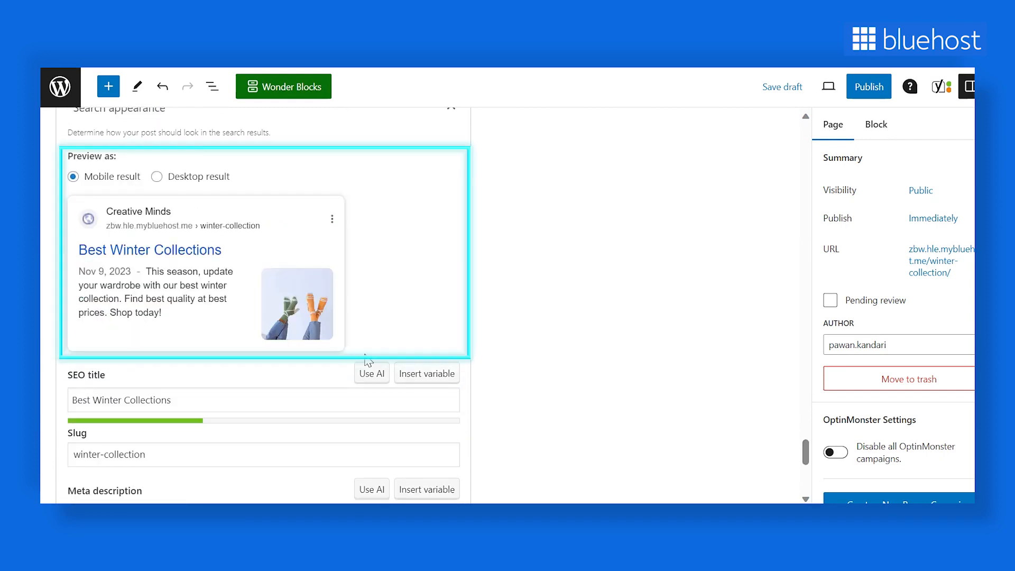
pyautogui.moveTo(589, 305)
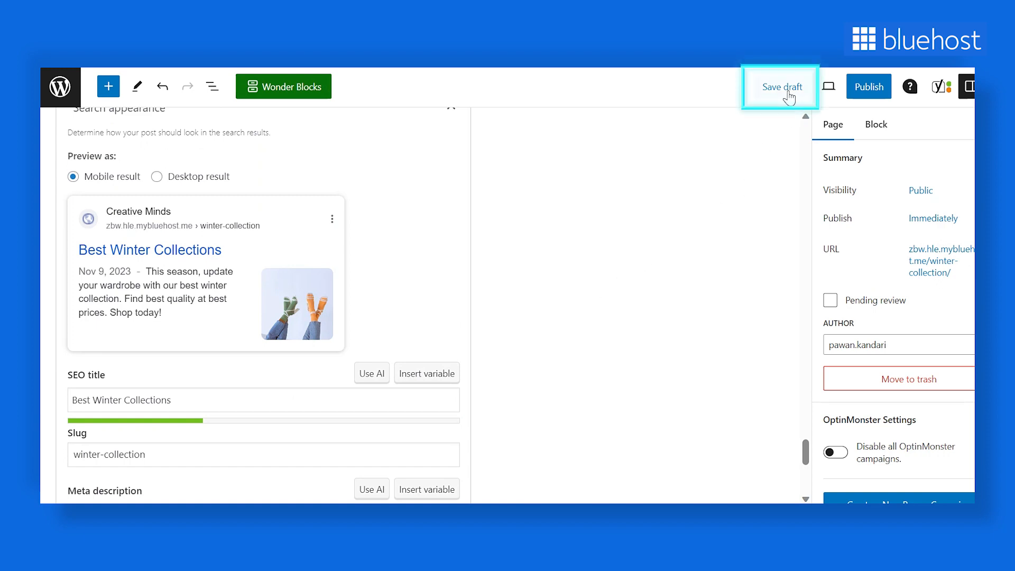
pyautogui.click(782, 86)
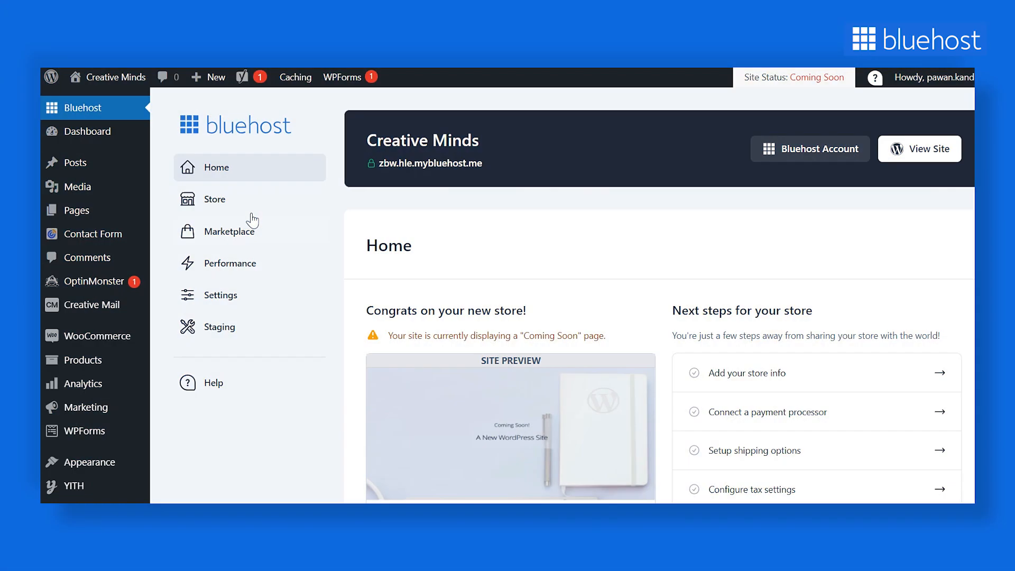
pyautogui.moveTo(76, 209)
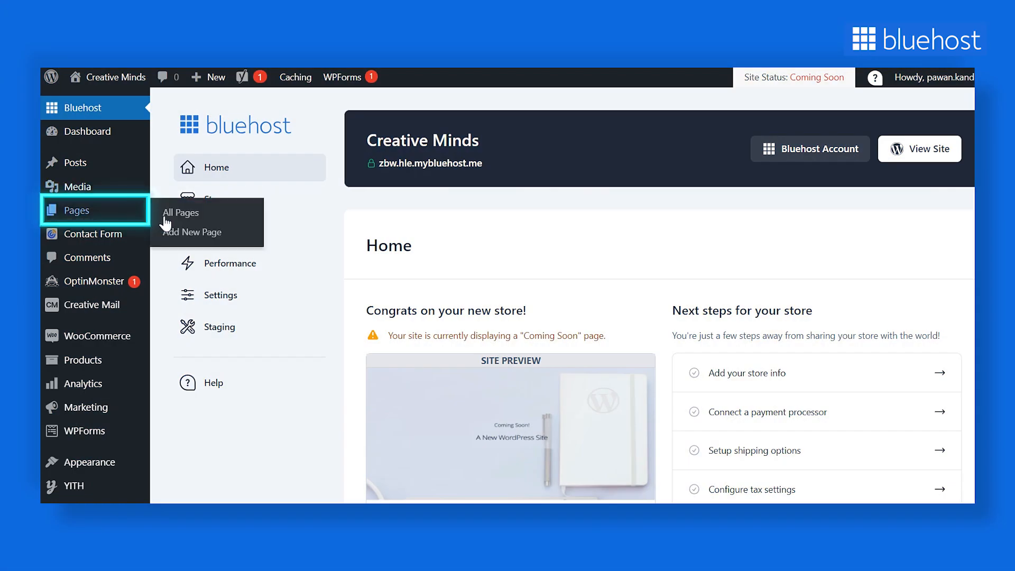
# Step: Start another new page and add an Image block from the block inserter
pyautogui.click(197, 232)
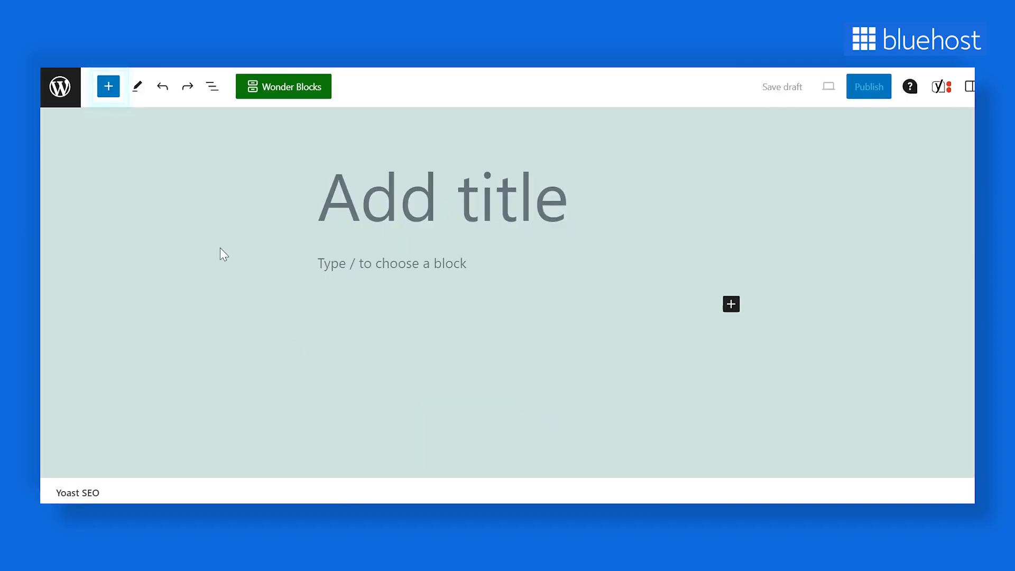
pyautogui.click(108, 86)
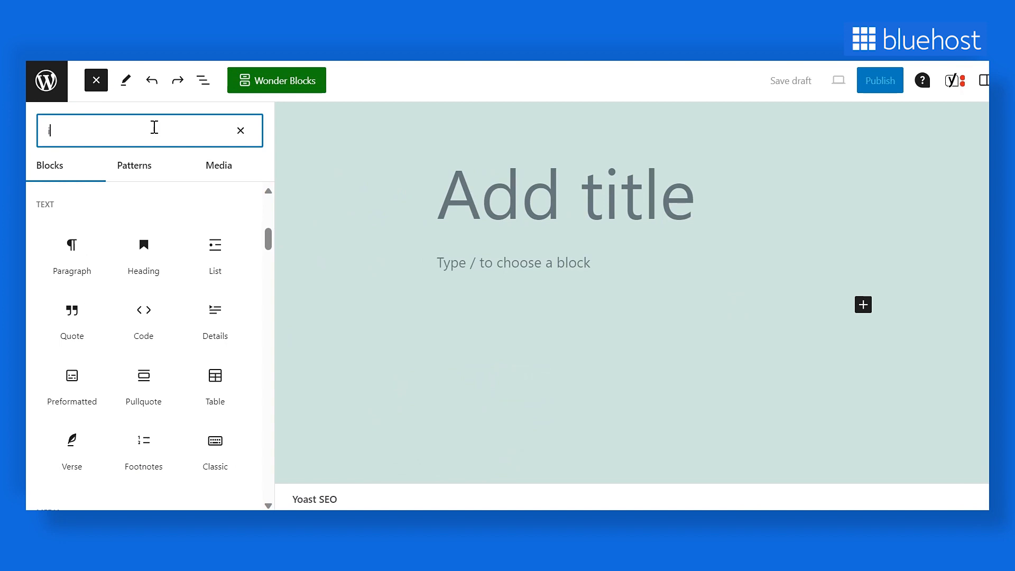
pyautogui.write('image')
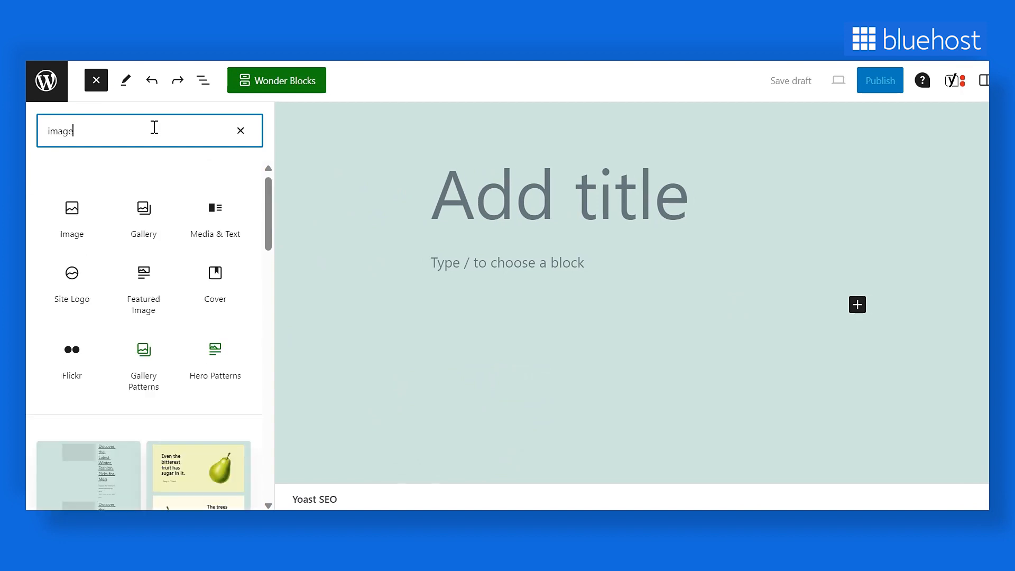
pyautogui.click(72, 216)
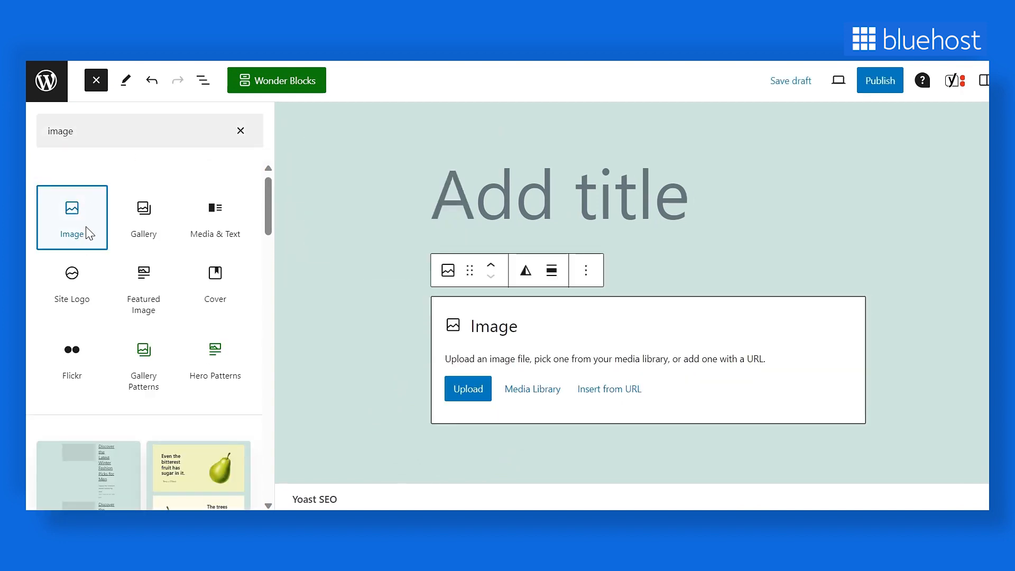
pyautogui.click(466, 388)
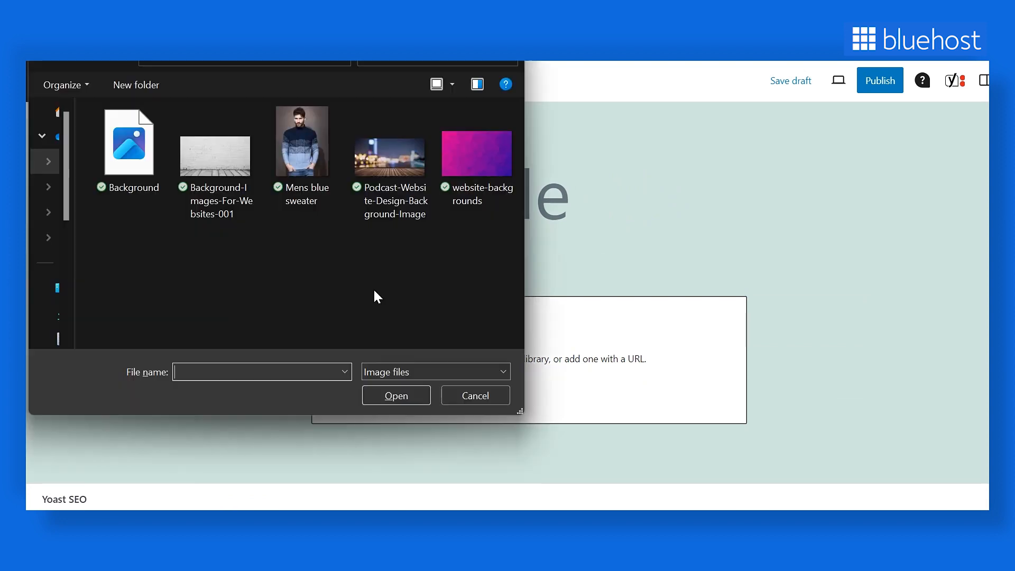
pyautogui.click(474, 396)
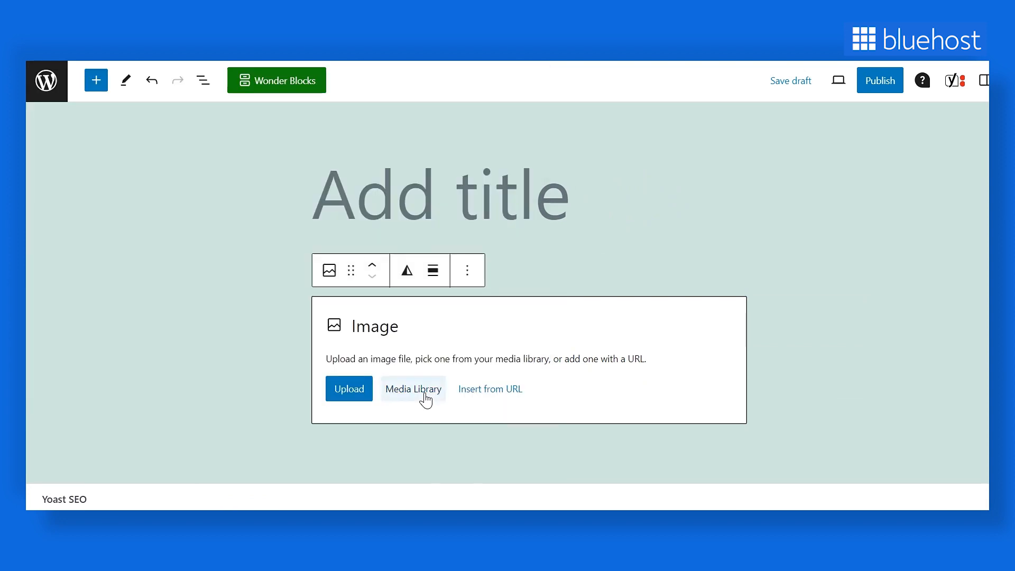
pyautogui.click(489, 388)
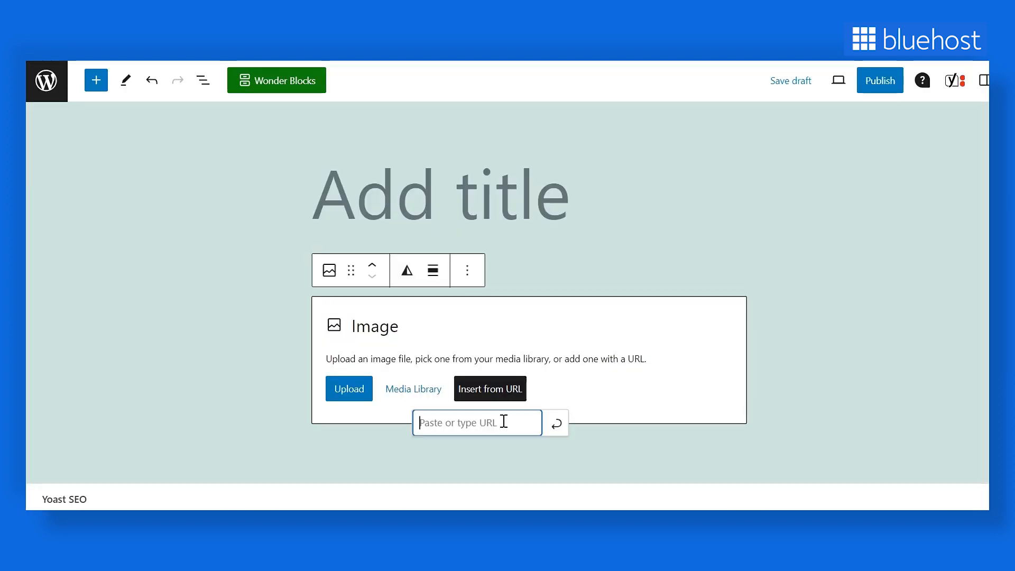
pyautogui.write('http://zbw.hle.mybluehost.')
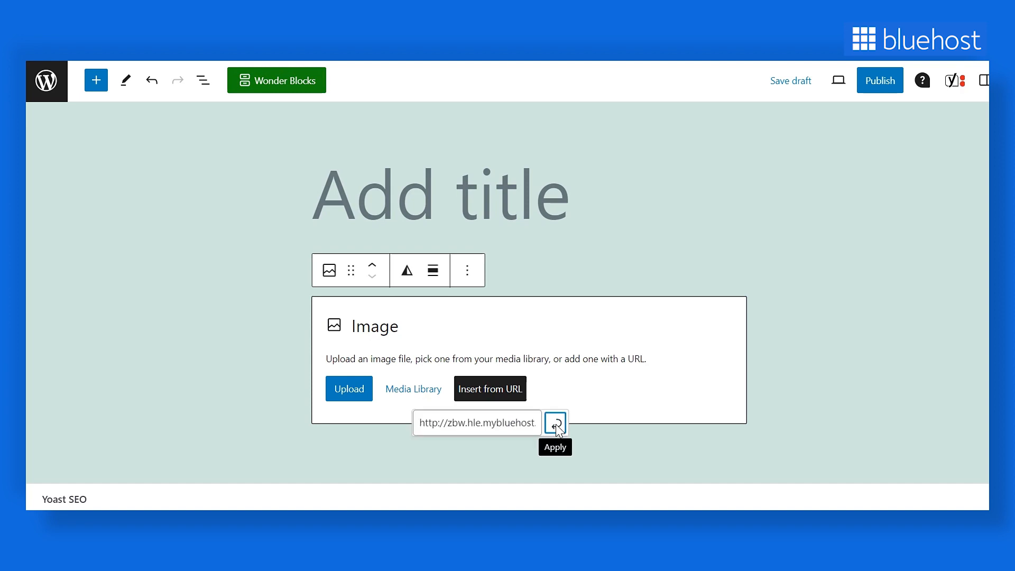
pyautogui.click(555, 422)
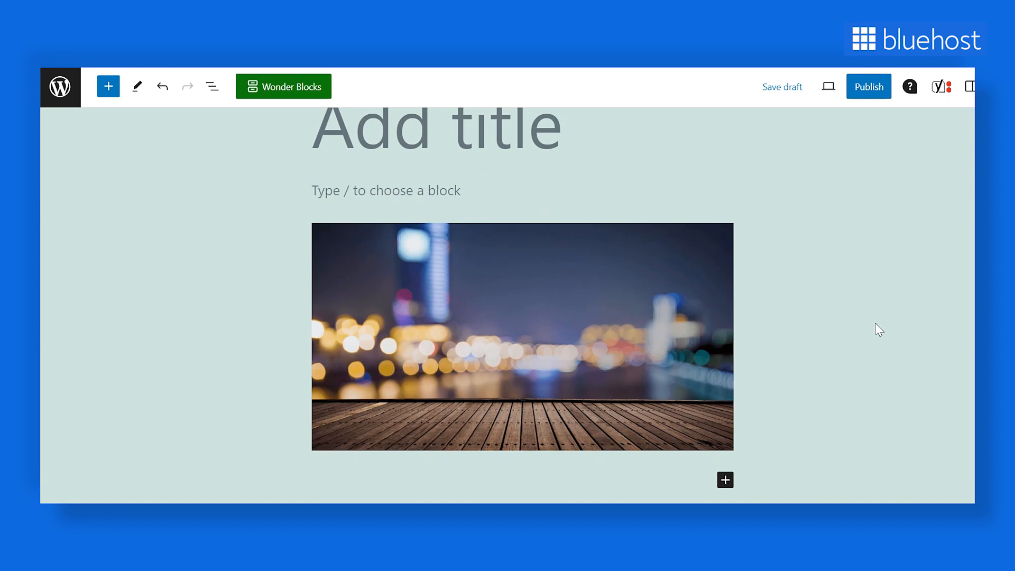
# Step: Insert the Call to Action pattern and reword its headline with 'wardrobe'
pyautogui.click(521, 335)
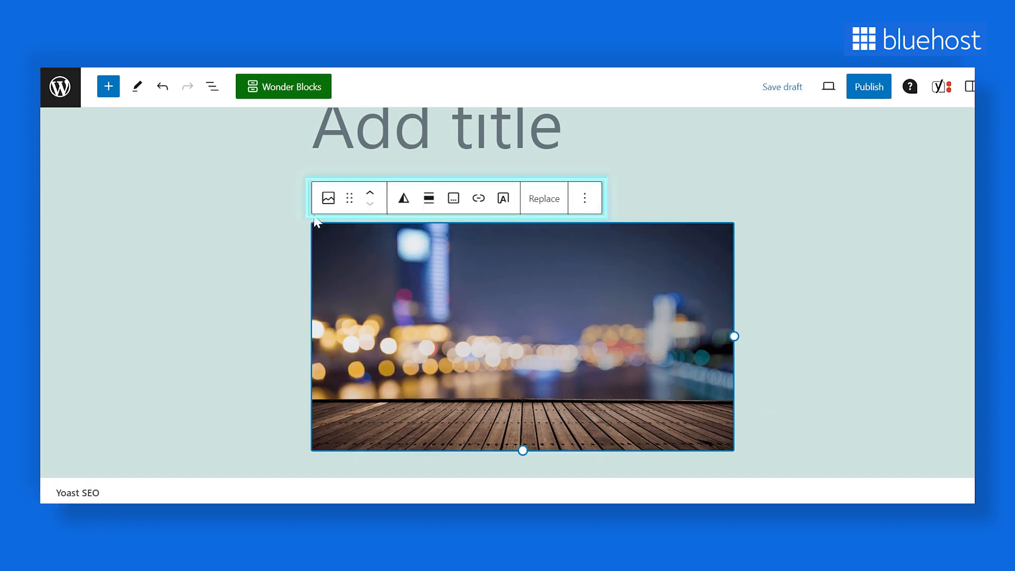
pyautogui.moveTo(549, 207)
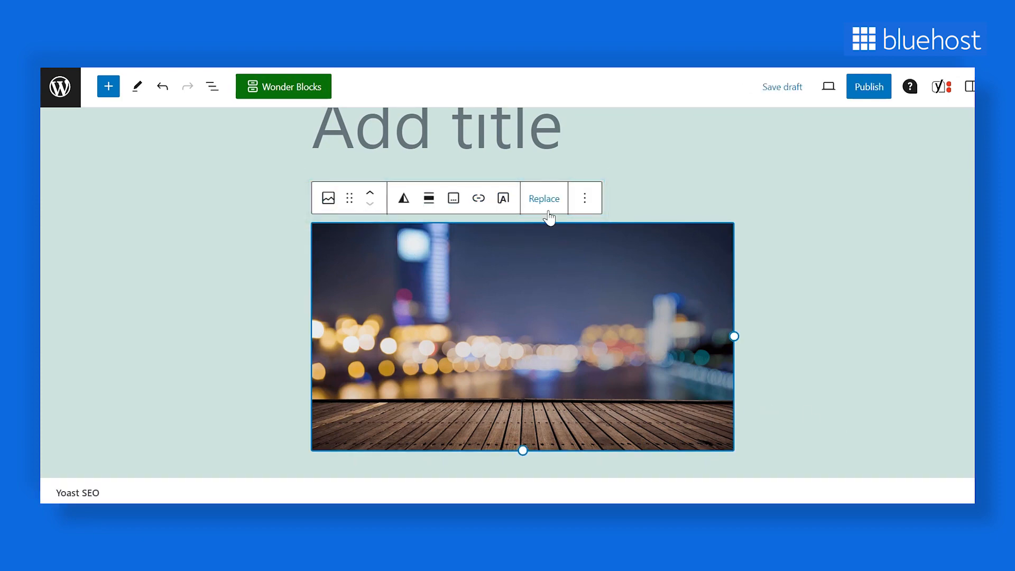
pyautogui.click(585, 198)
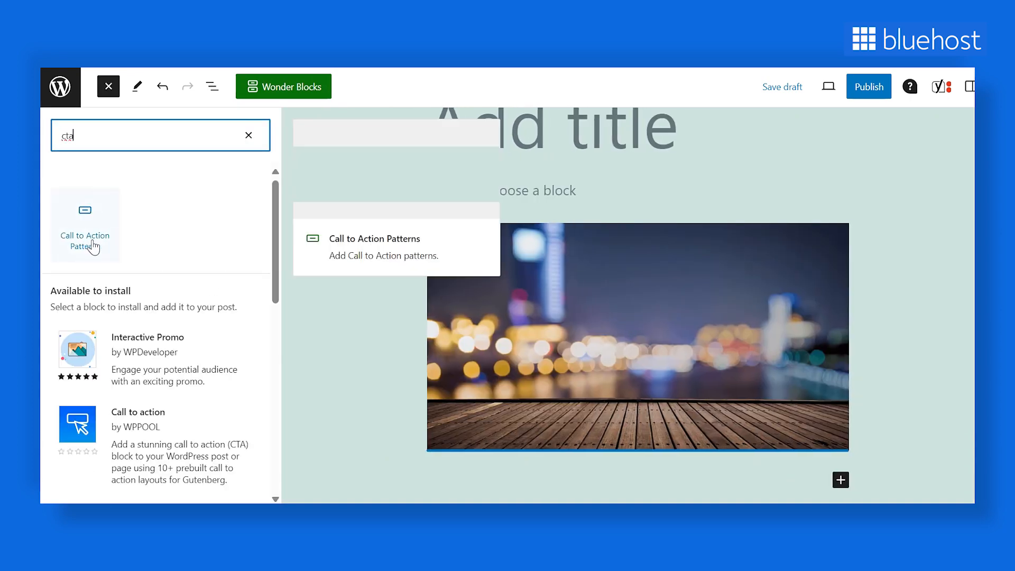
pyautogui.click(85, 224)
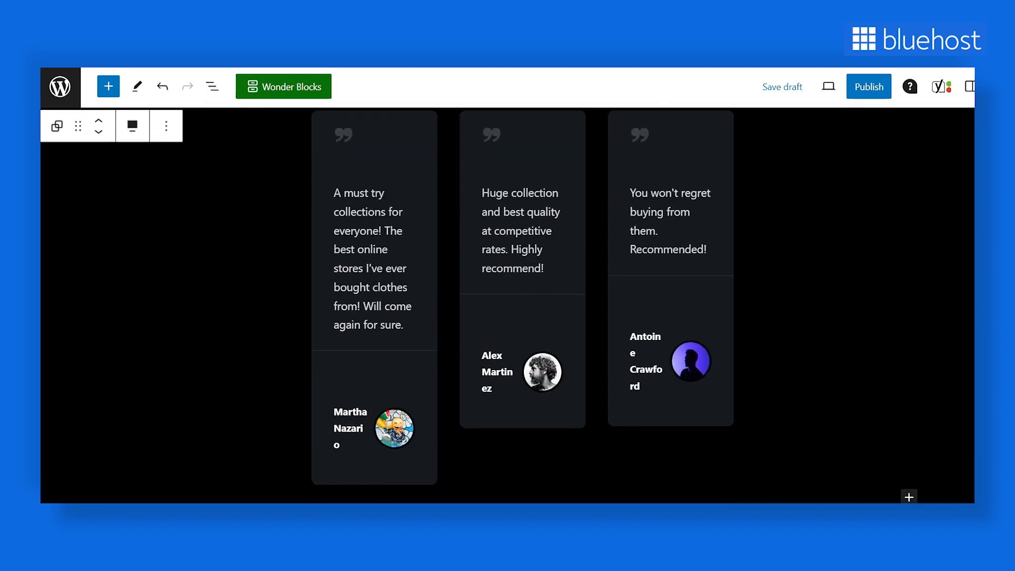
pyautogui.scroll(-3)
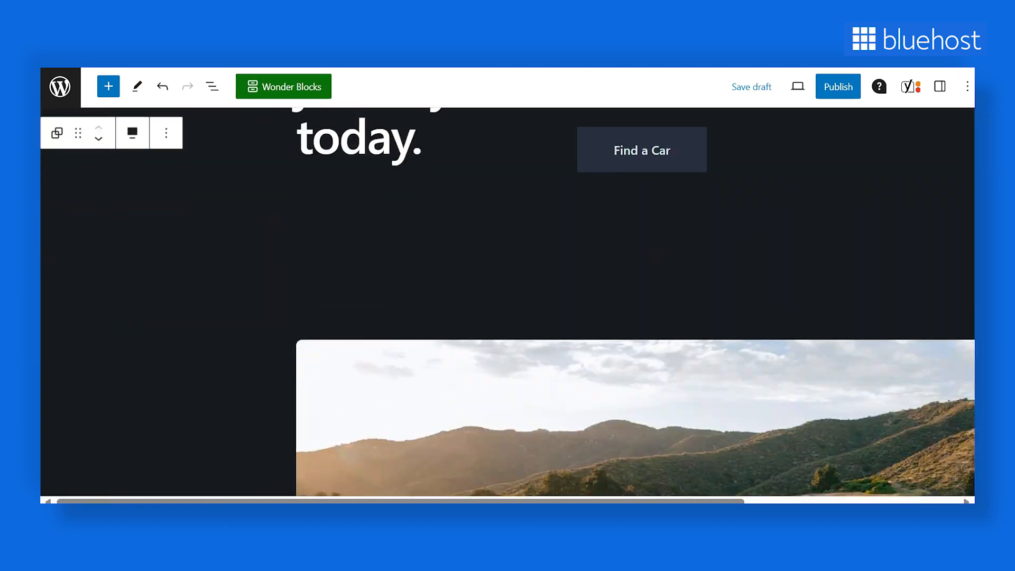
pyautogui.scroll(-3)
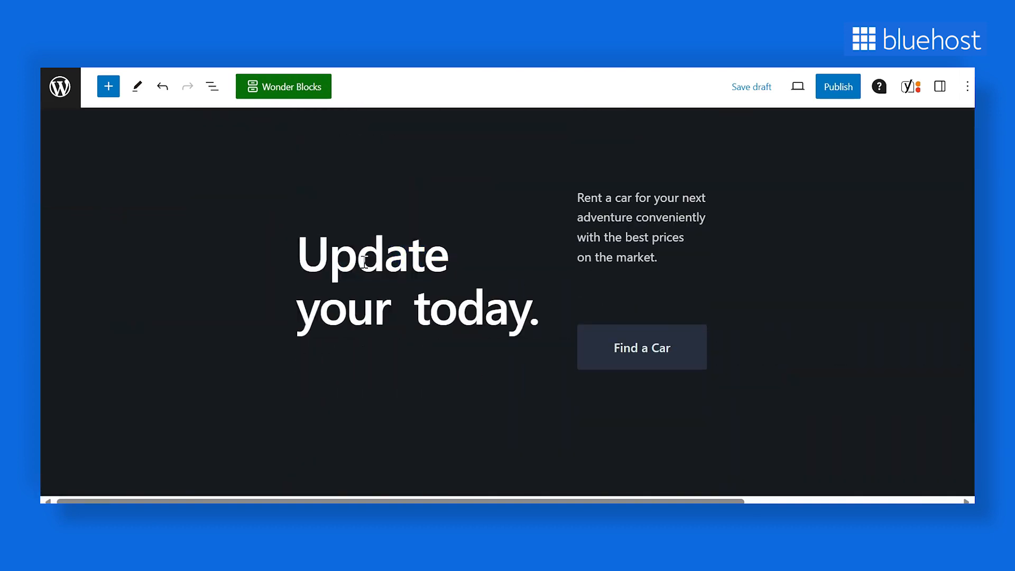
pyautogui.write('wardrobe')
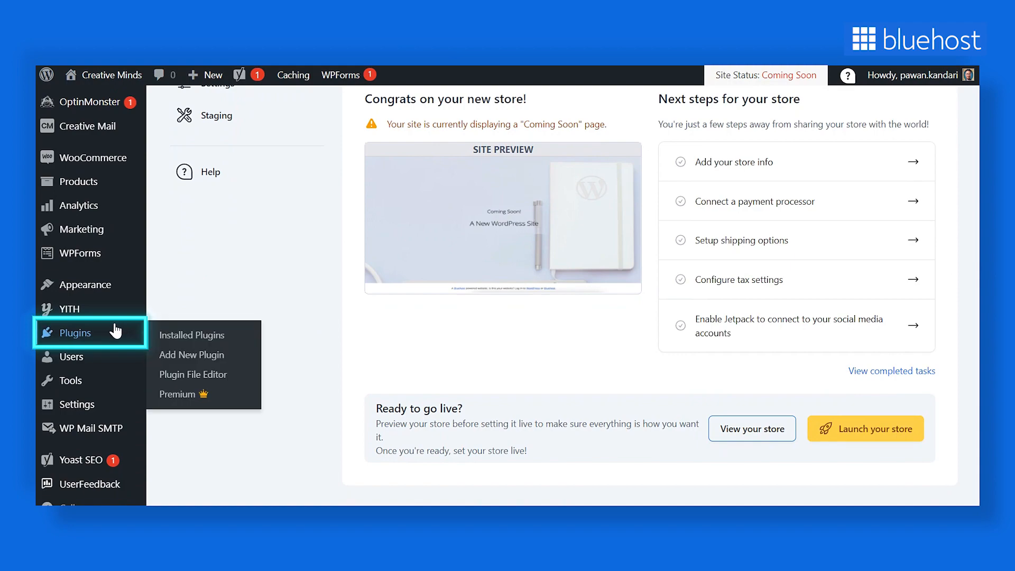
# Step: Find and activate the MailPoet plugin and begin its setup wizard
pyautogui.click(191, 355)
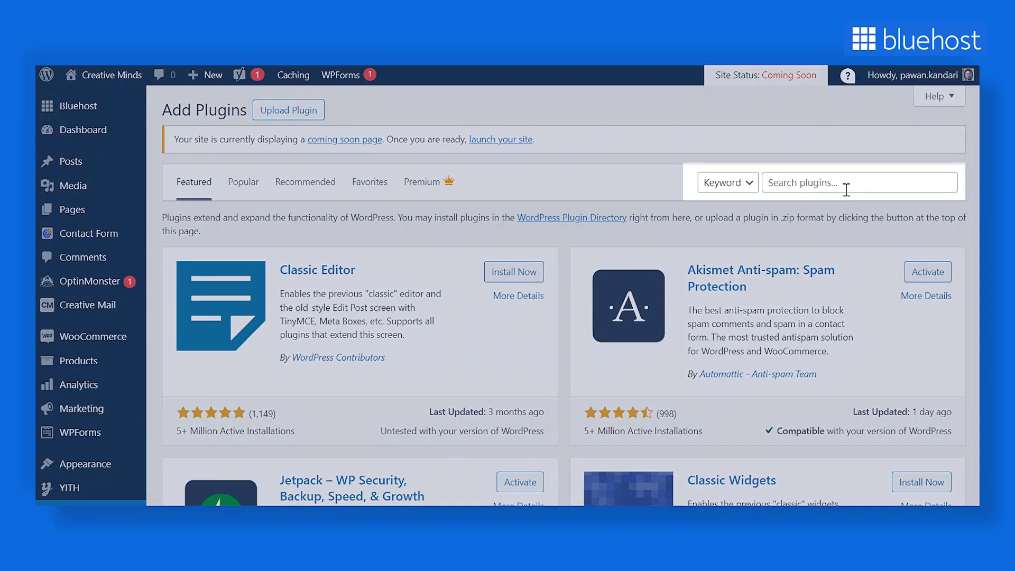
pyautogui.write('mailpoet')
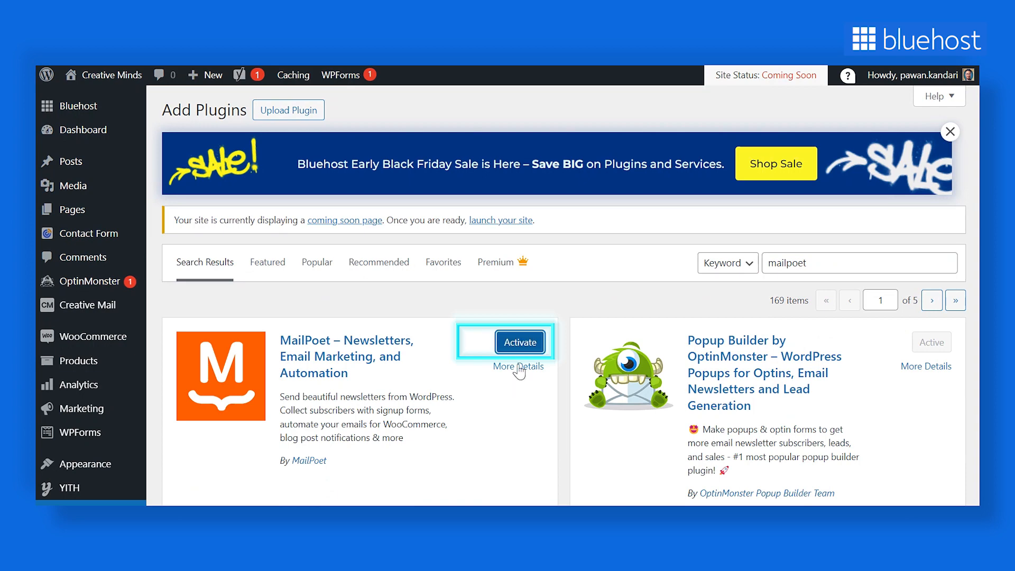
pyautogui.click(517, 342)
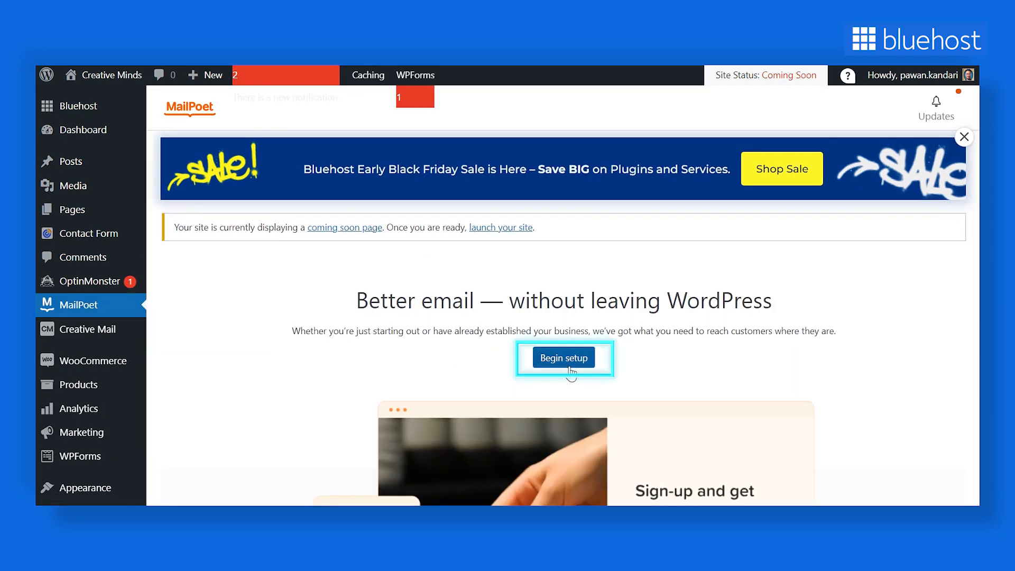
pyautogui.click(564, 357)
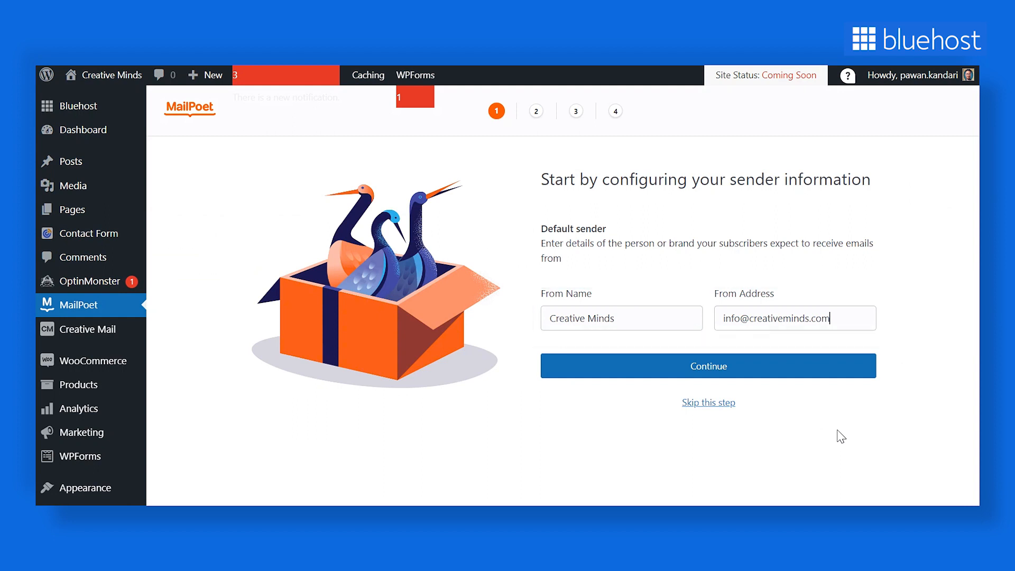
pyautogui.moveTo(765, 380)
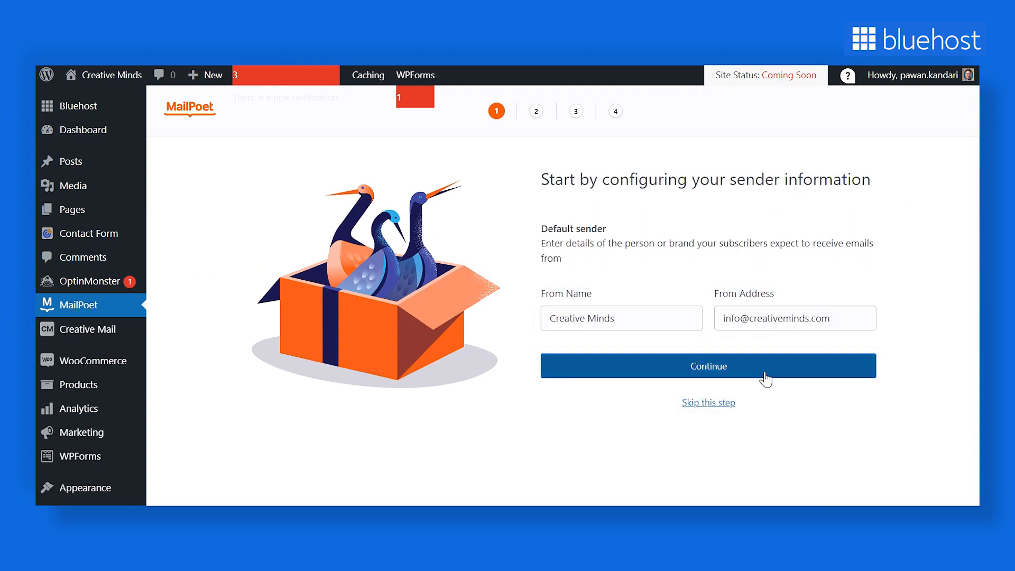
# Step: Confirm default sender details and privacy settings, then start connecting a MailPoet account
pyautogui.click(708, 365)
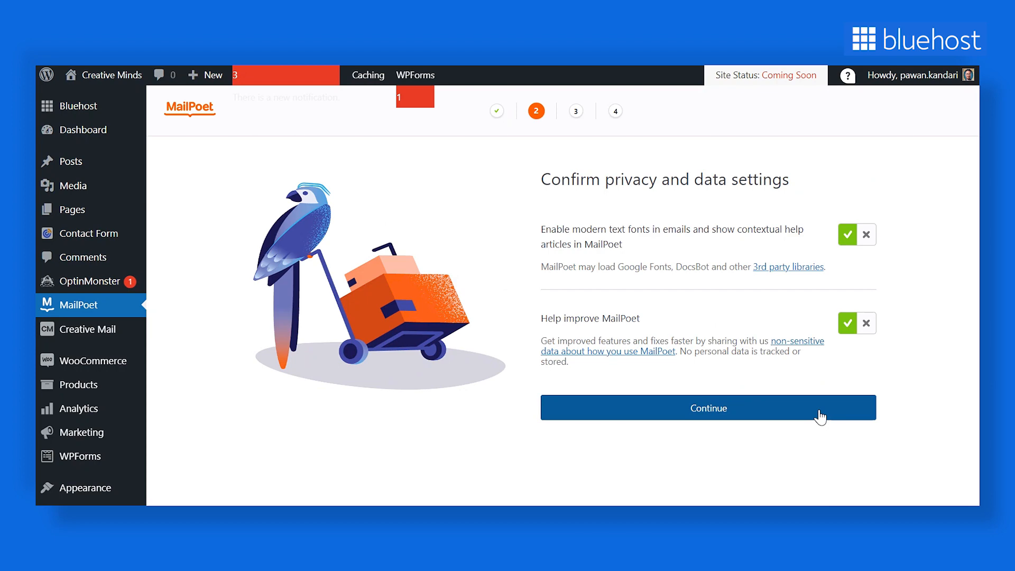
pyautogui.click(708, 408)
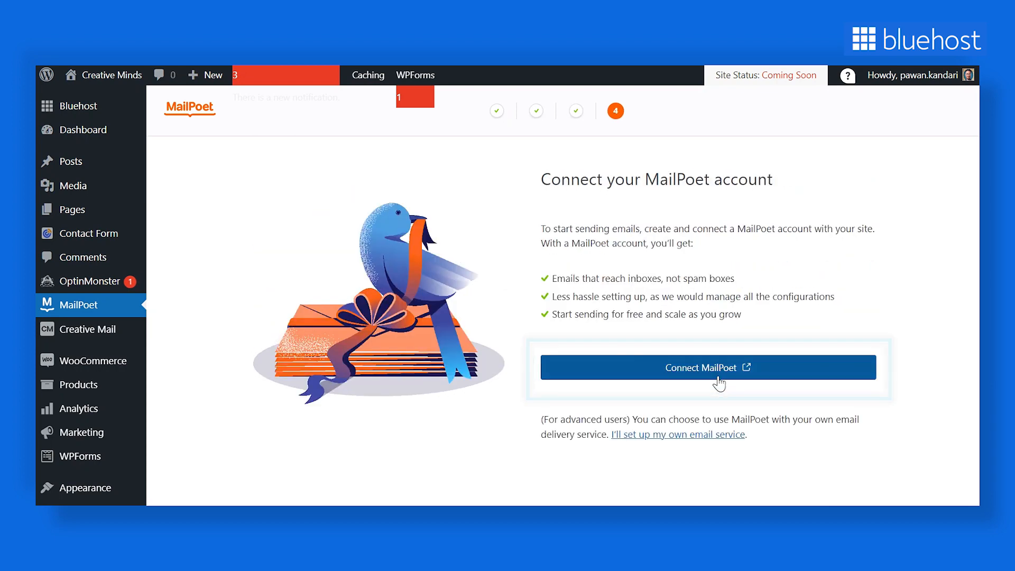
pyautogui.click(709, 367)
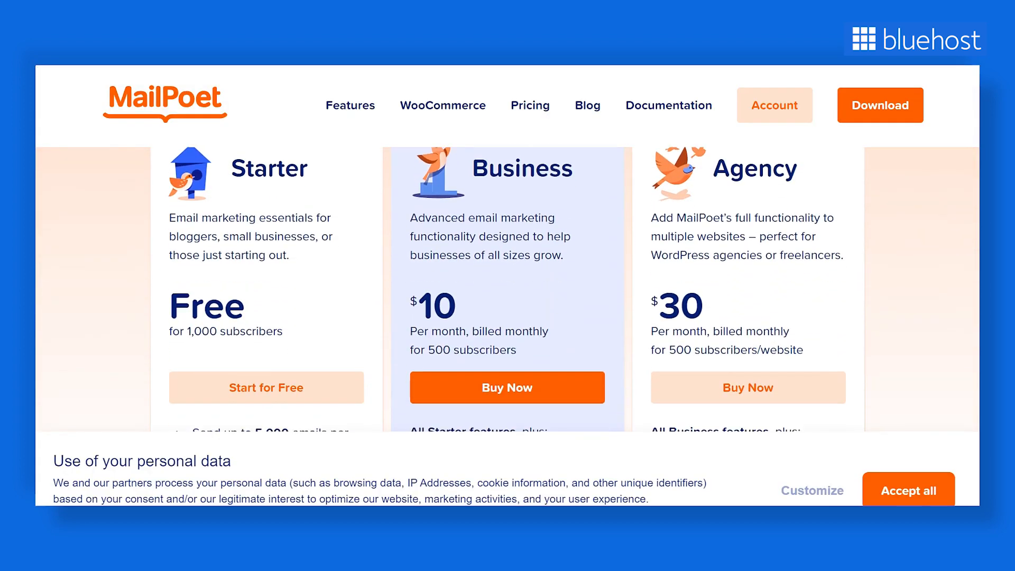
# Step: Create a MailPoet account on the free Starter plan and submit the onboarding questionnaire
pyautogui.click(265, 387)
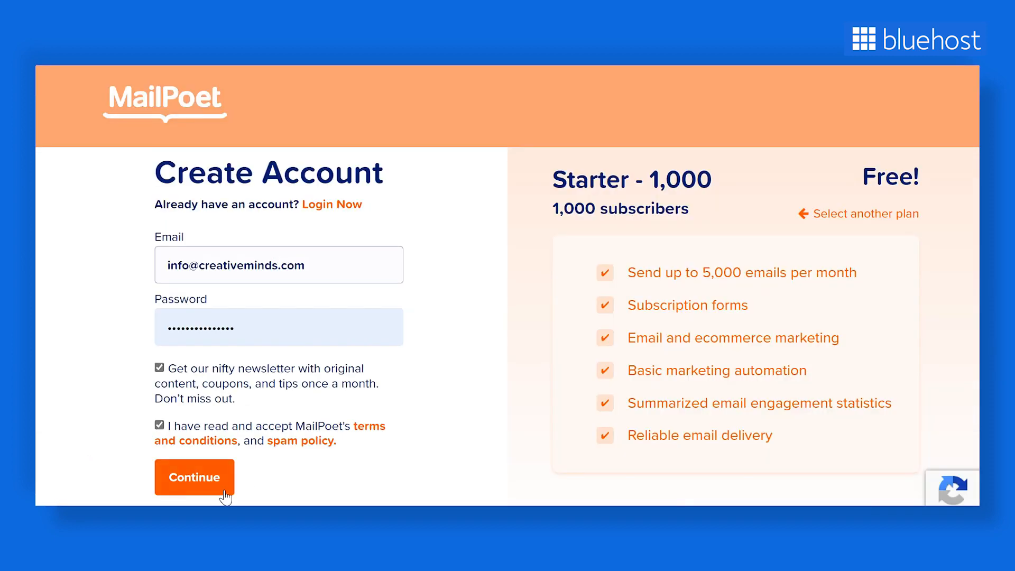
pyautogui.click(195, 477)
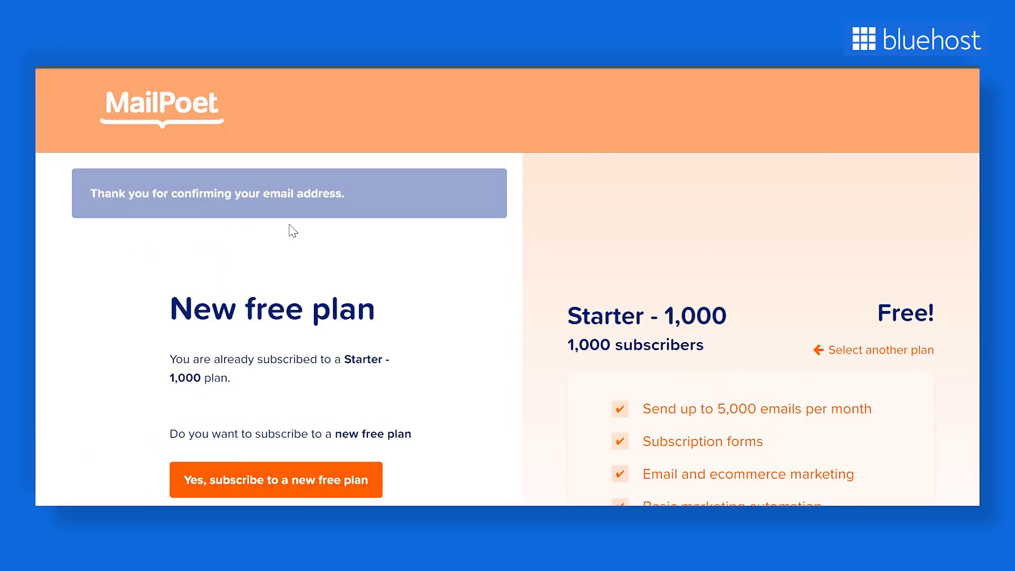
pyautogui.click(275, 479)
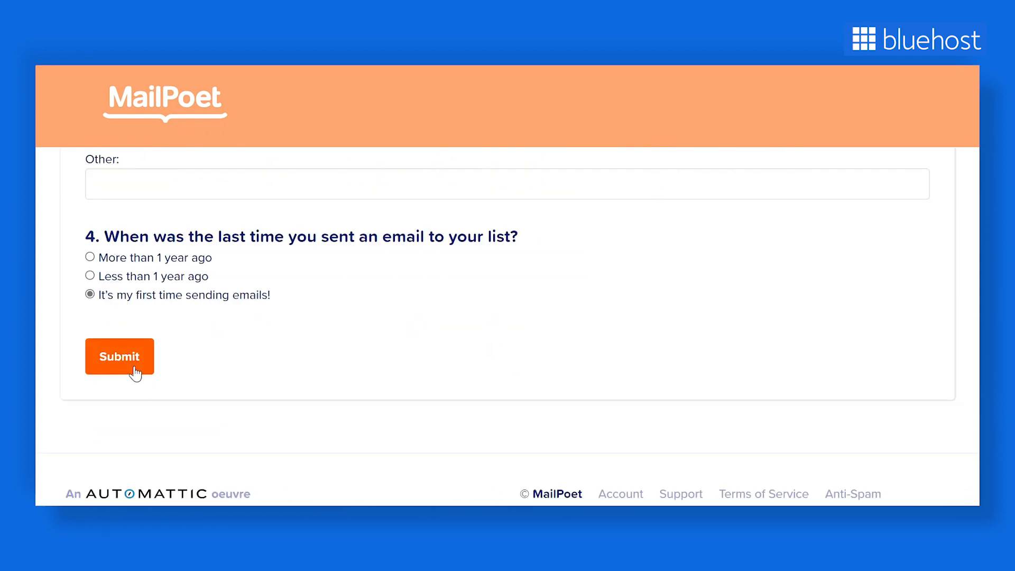
pyautogui.click(119, 357)
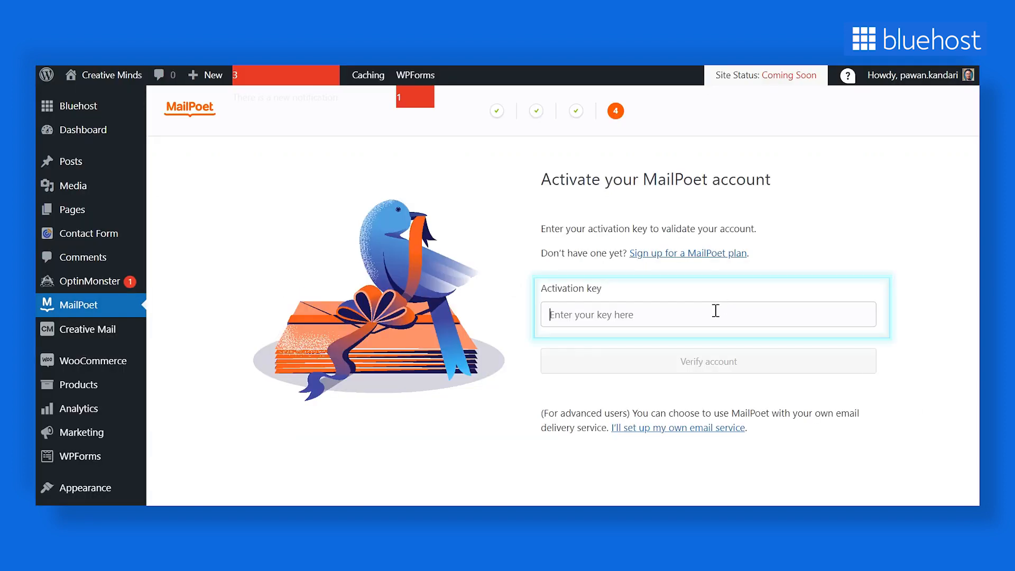
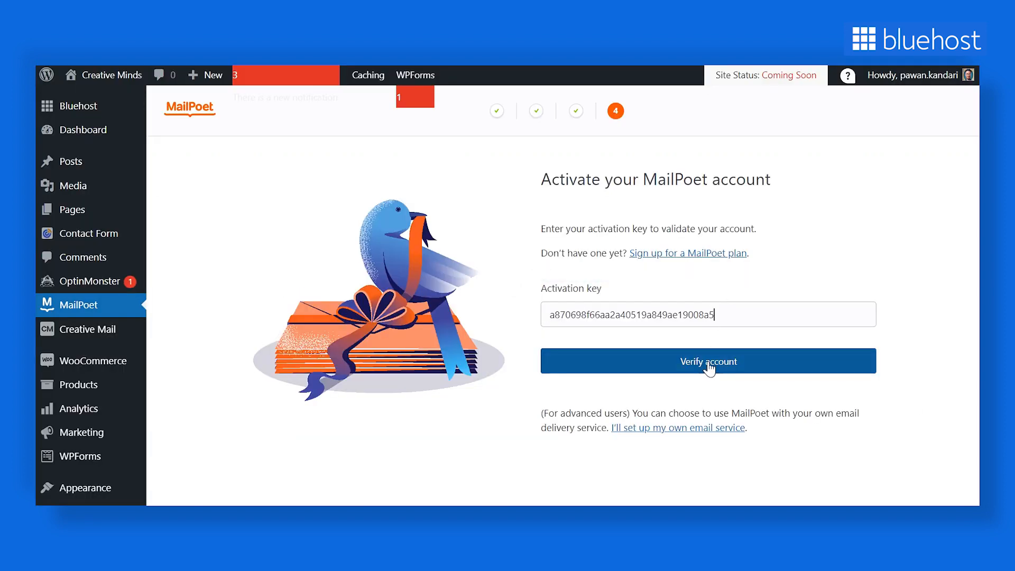
pyautogui.click(709, 361)
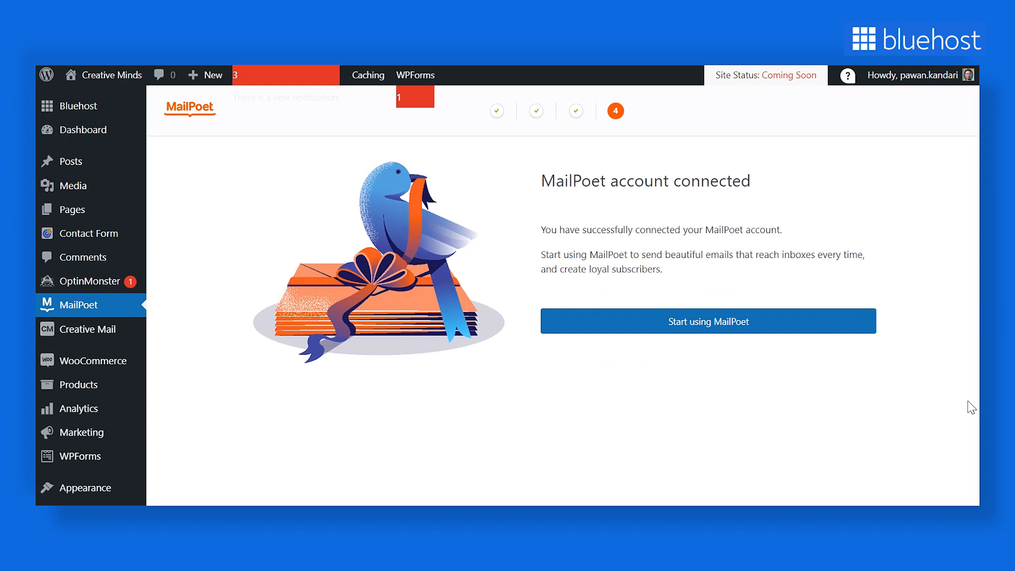